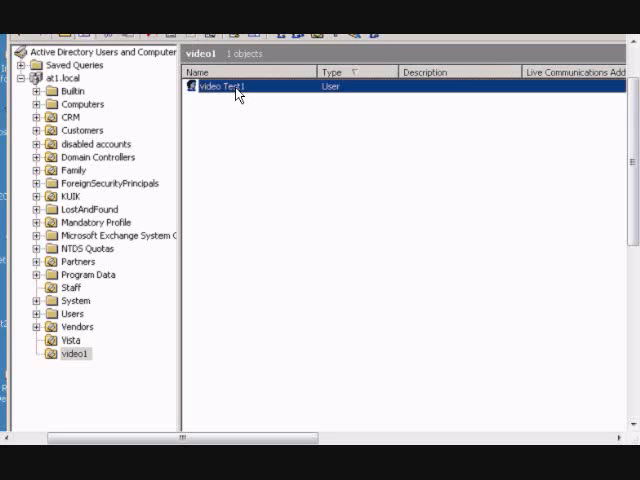
Bring up the context actions for the video Test1 user in the videos OU.
{"action": "right_click", "coordinate": [224, 86]}
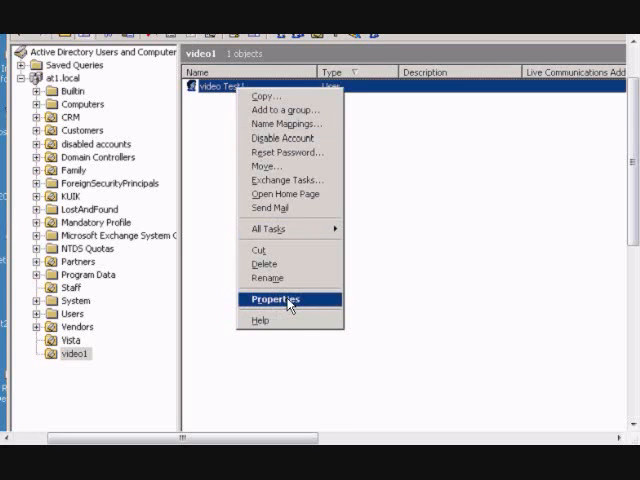
Show video Test1's Properties dialog on the Profile page with empty profile fields.
{"action": "left_click", "coordinate": [276, 300]}
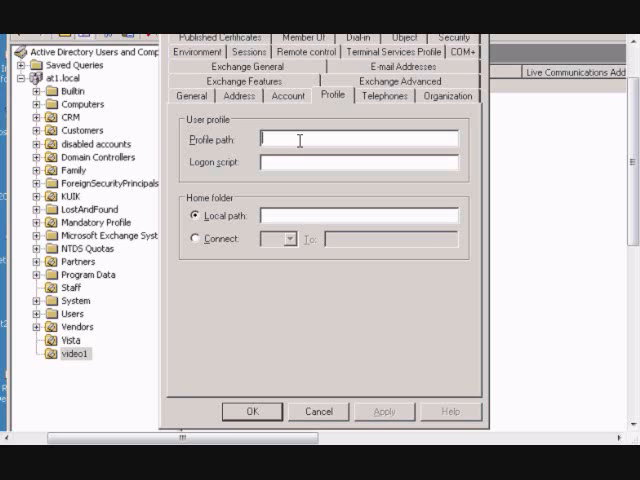
Enter the roaming profile path \\server1\profiles\%username% in the Profile path box.
{"action": "type", "text": "\\\\server"}
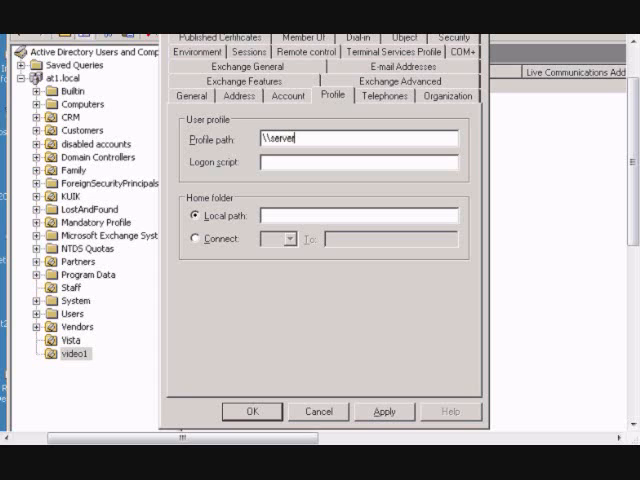
{"action": "type", "text": "1\\"}
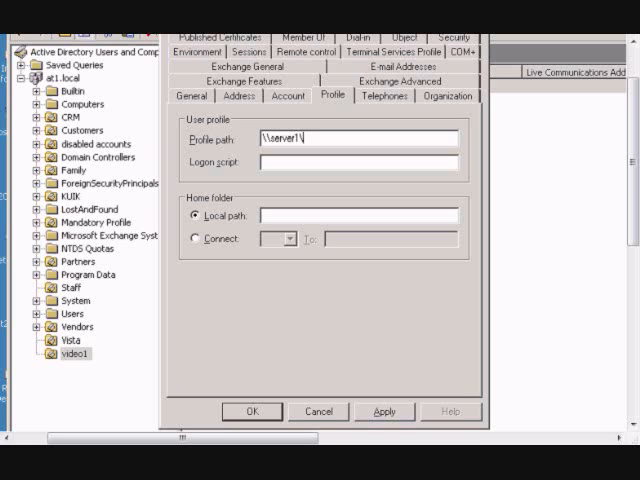
{"action": "type", "text": "profiles"}
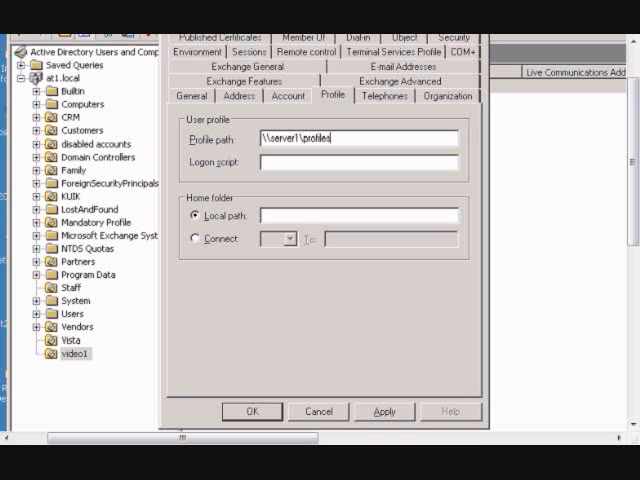
{"action": "type", "text": "\\"}
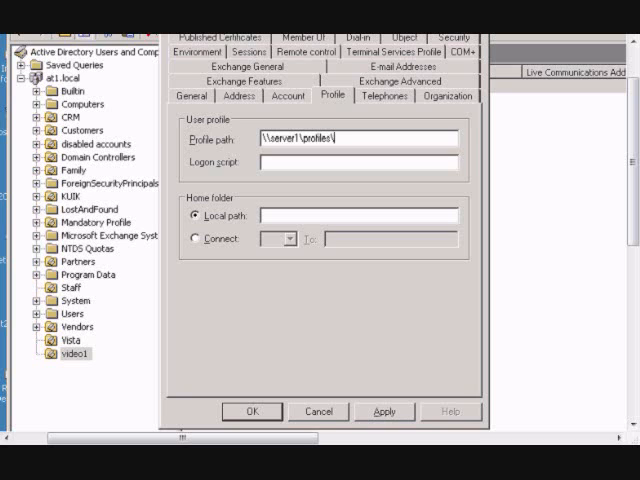
{"action": "type", "text": "%username%"}
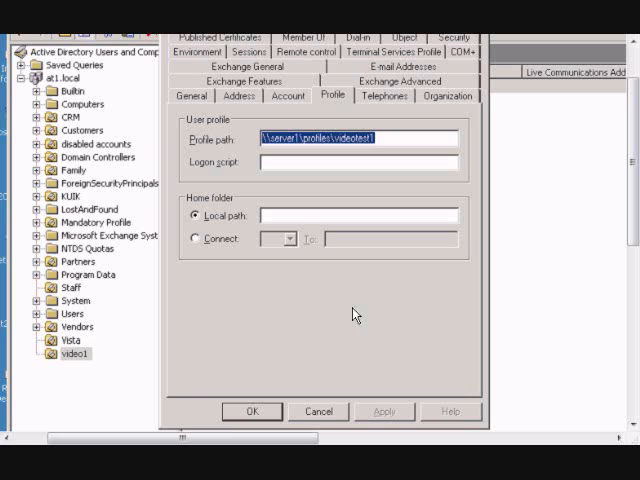
{"action": "mouse_move", "coordinate": [344, 268]}
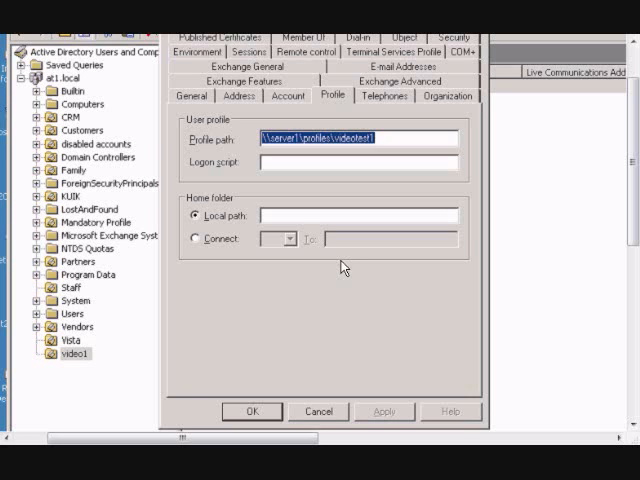